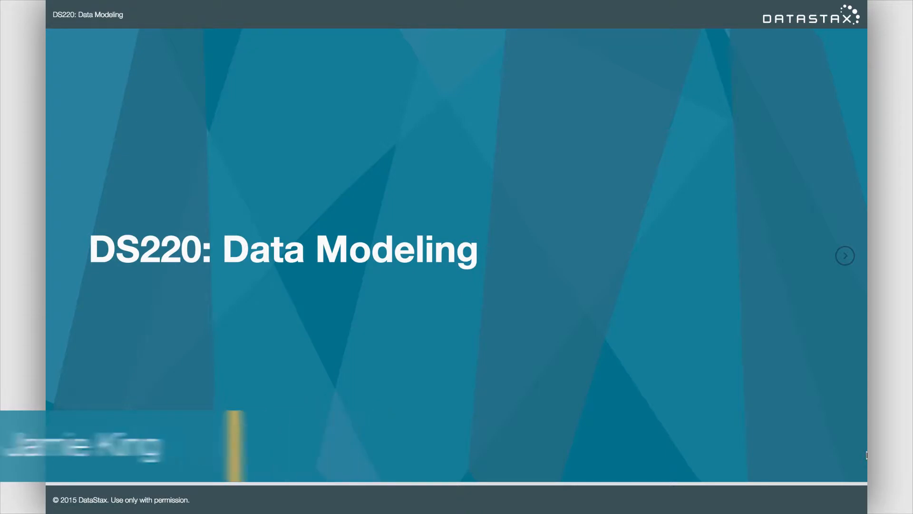
Step: Advance from the DS220: Data Modeling title slide to the KillrVideo recent videos demo
click(845, 256)
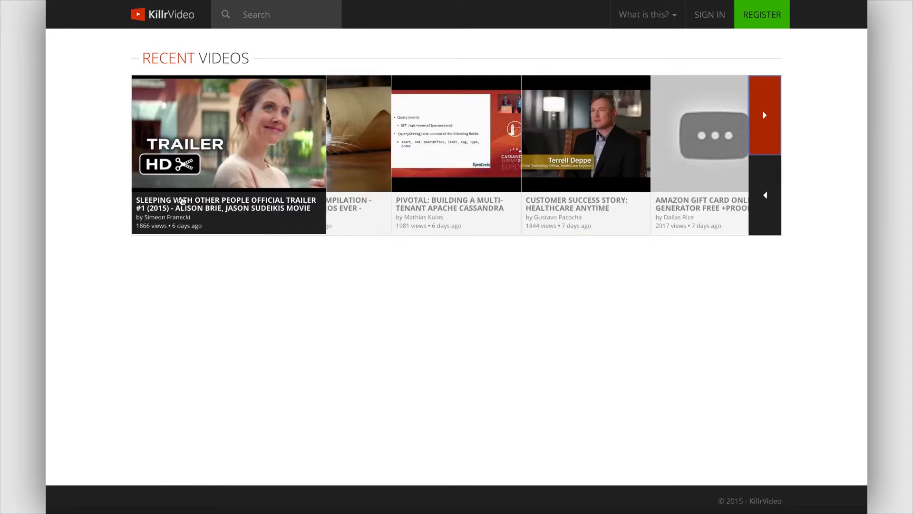
Step: Leave the KillrVideo demo for the Learning Objectives slide listing 'Explore KillrVideo domain'
click(353, 138)
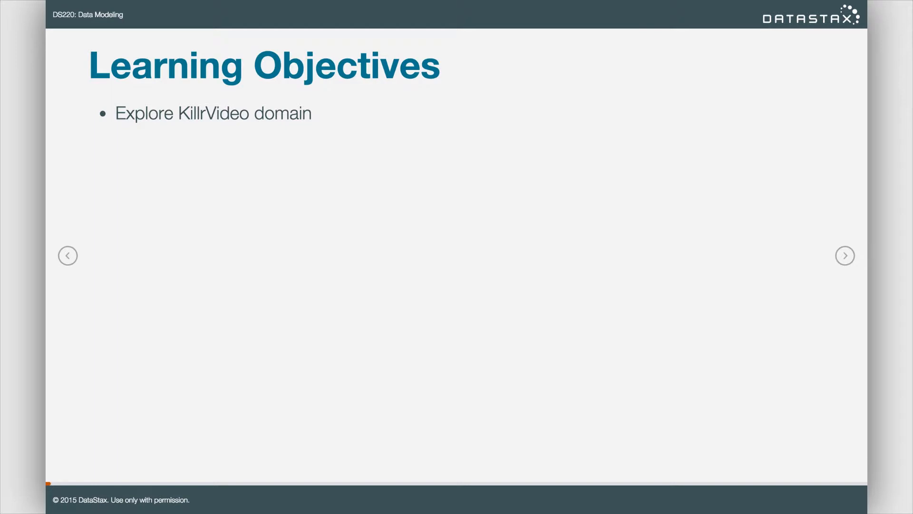
Step: Reveal the database-design, query-driven modeling, and optimization objectives one by one
click(845, 256)
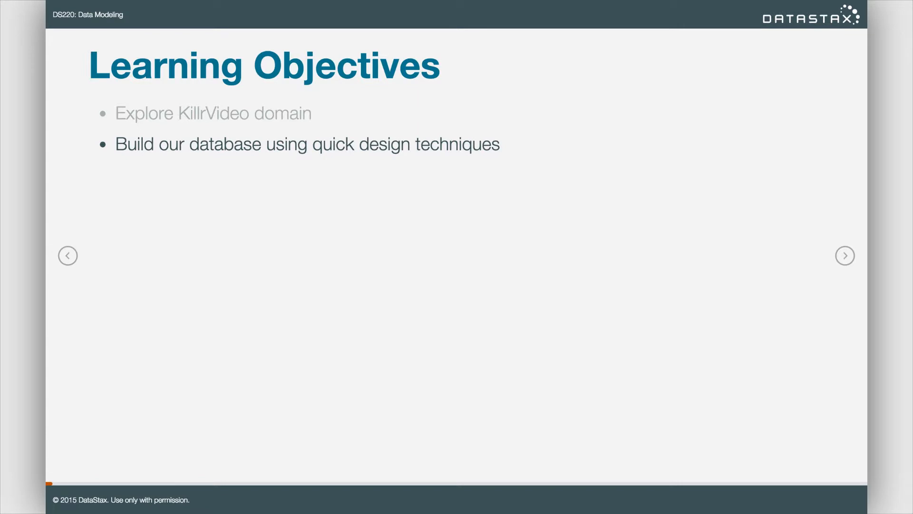
click(844, 255)
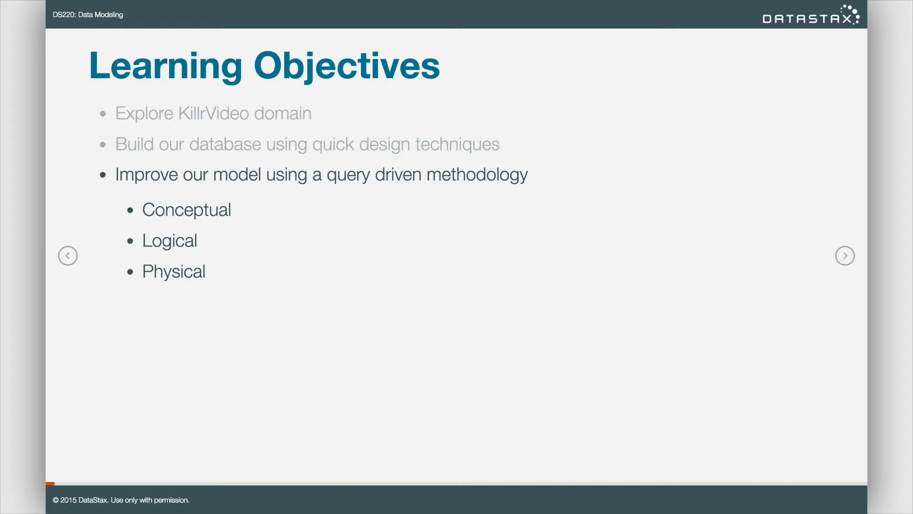
click(844, 255)
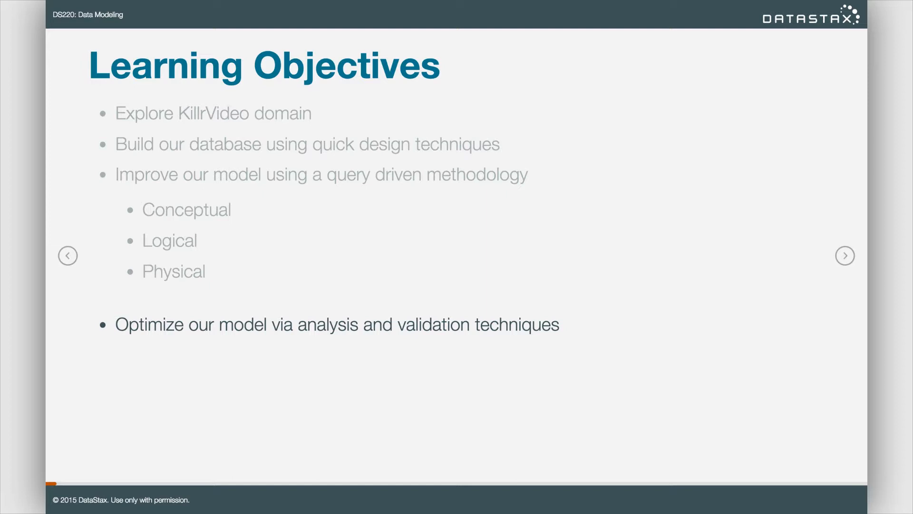
Step: Advance to the Data Modeling slide listing steps from analyzing requirements to CQL
click(844, 255)
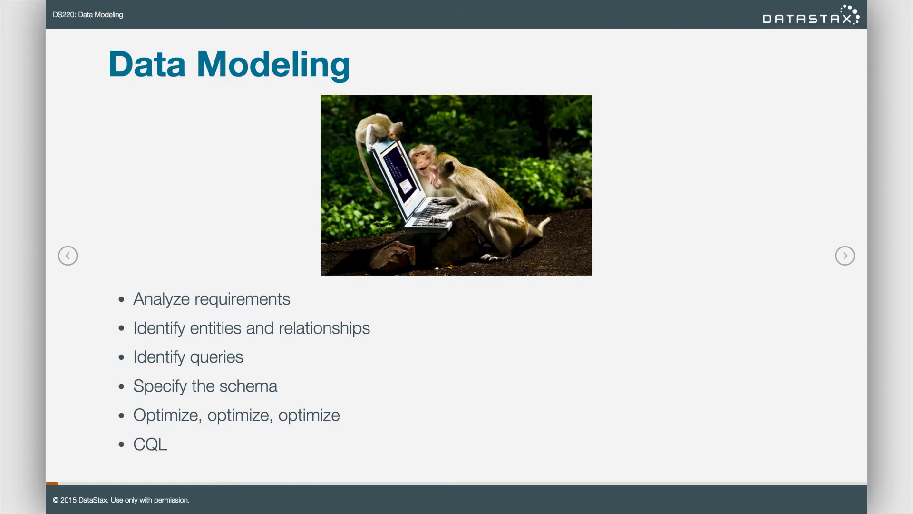
Step: Step through the process flow and 'science' slides to the 'data modeling is an art' slide
click(844, 255)
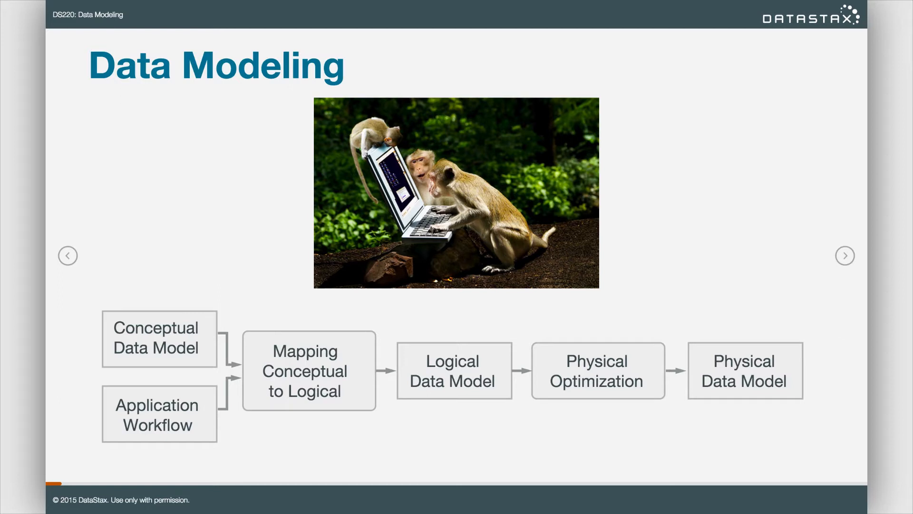
click(844, 256)
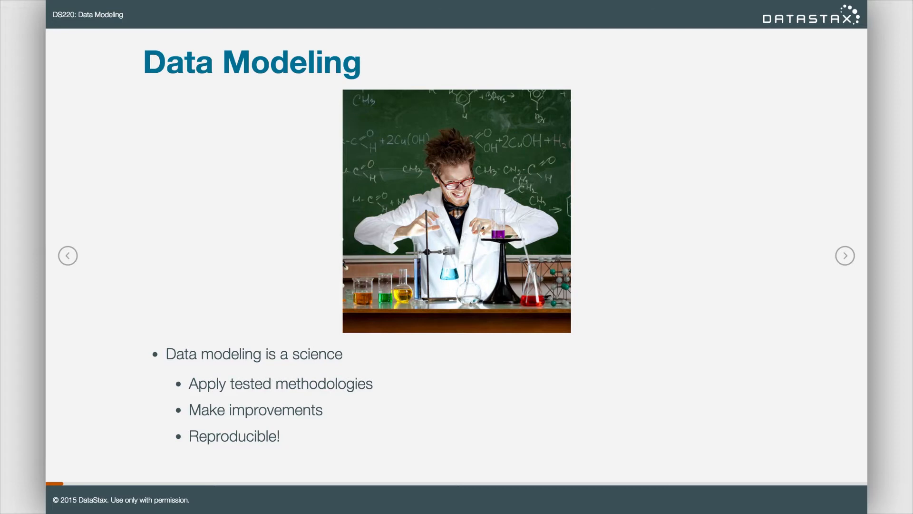
click(844, 255)
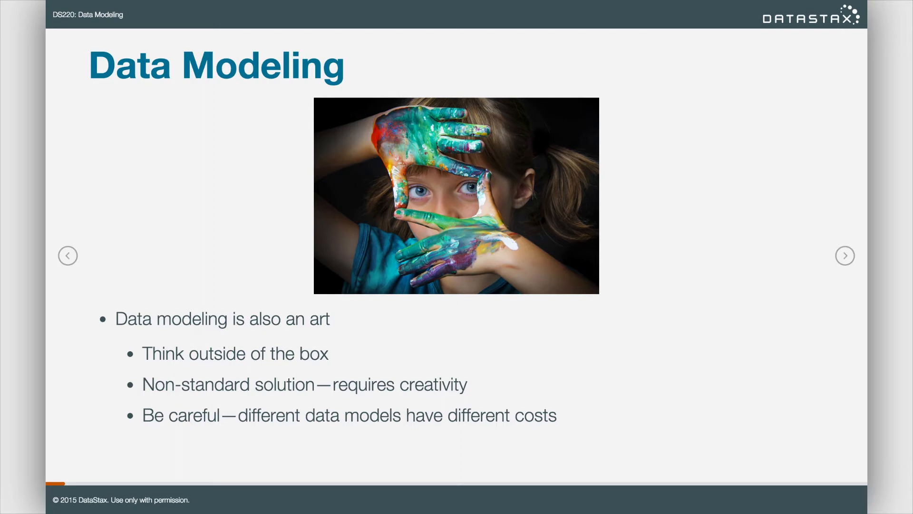
Step: Advance to the 'Data Suited for Cassandra – Big Data' slide on volume, velocity, variety
click(844, 256)
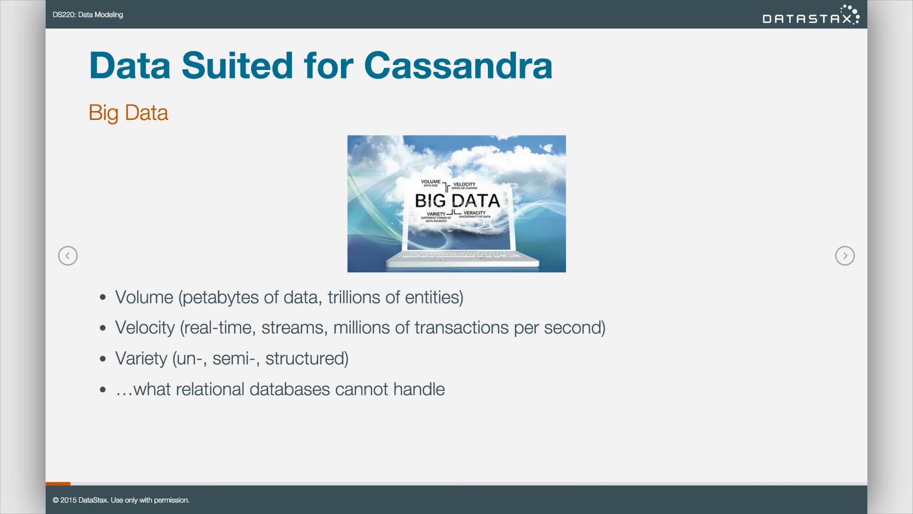
Step: Advance through the magician 'You!' slide to the breakdancer 'You!' slide
click(845, 255)
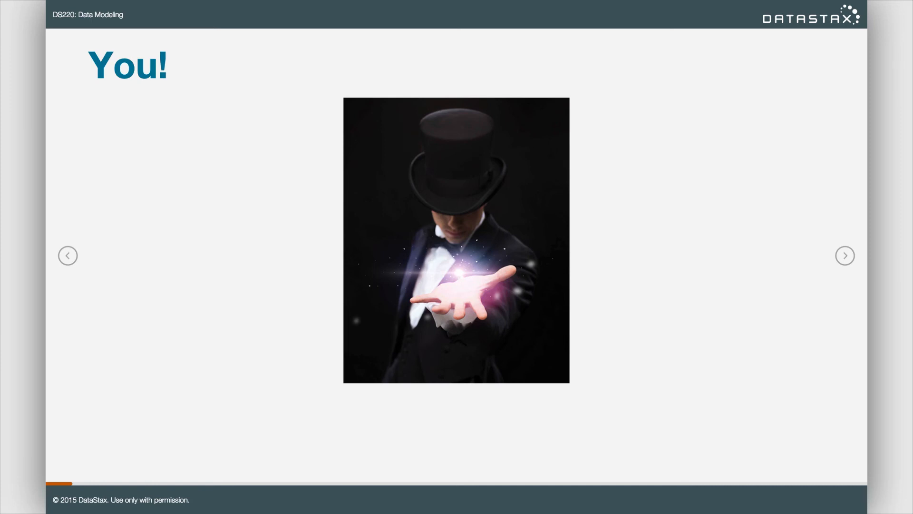
click(845, 255)
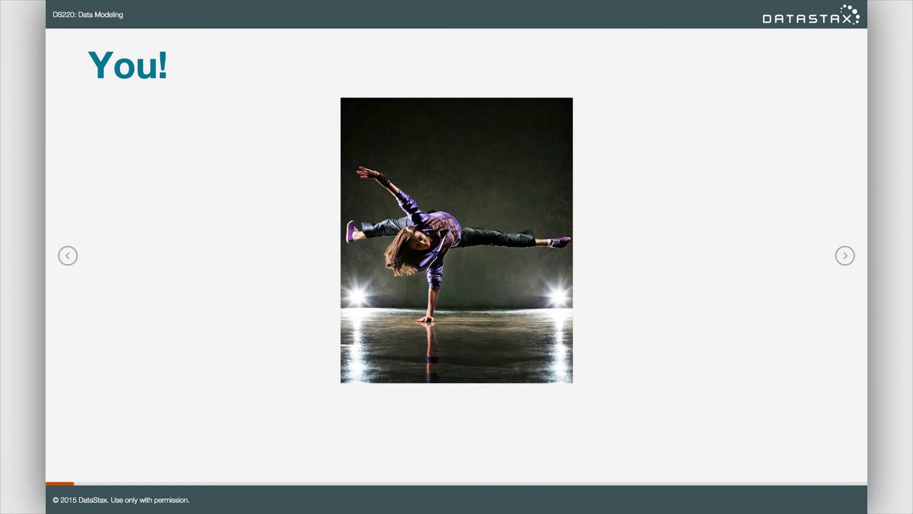
Step: Toggle between 'You!' and 'Or maybe…', then reach the Exercise 1 title slide
click(845, 255)
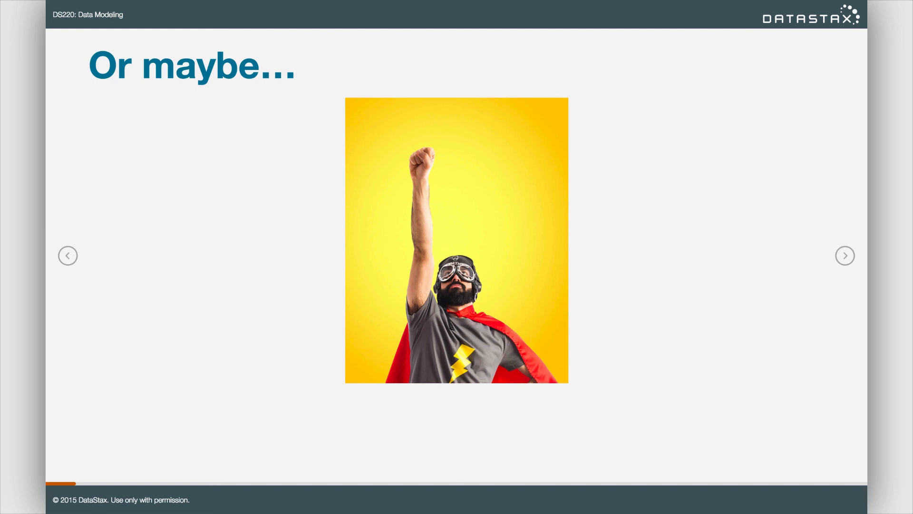
click(845, 256)
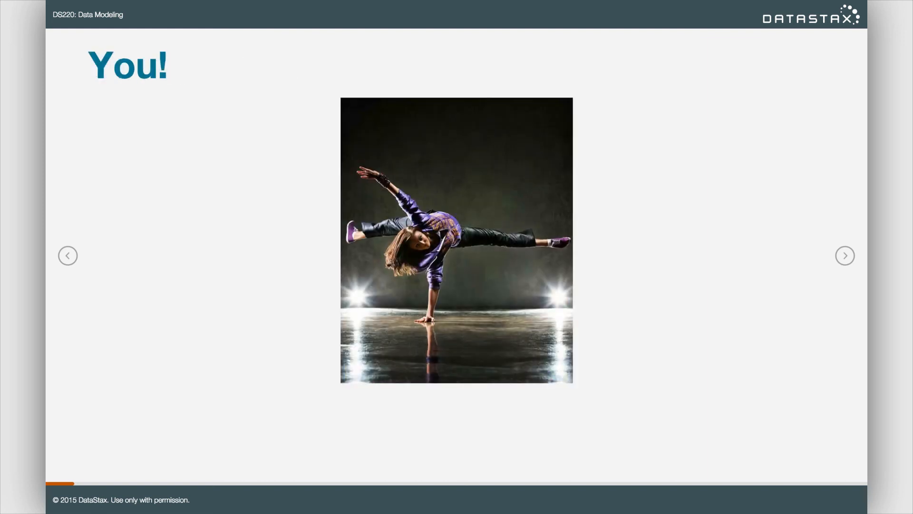
click(845, 255)
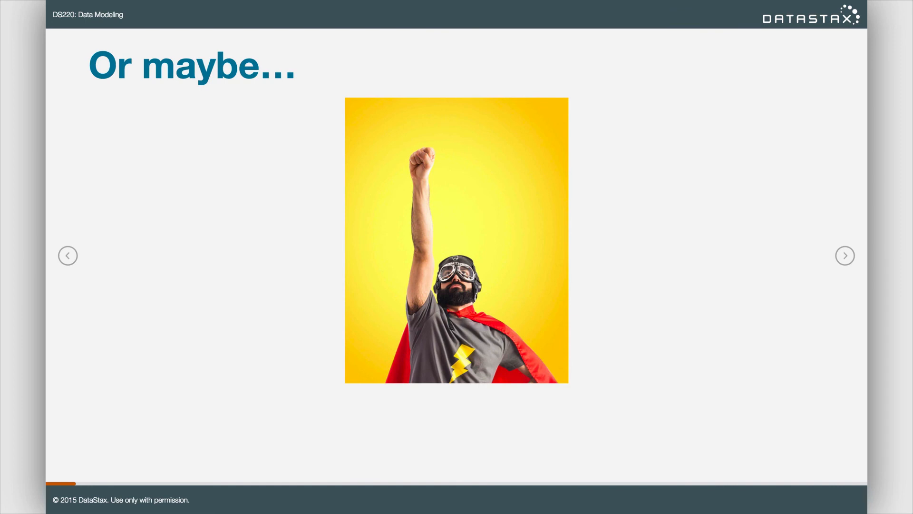
click(845, 255)
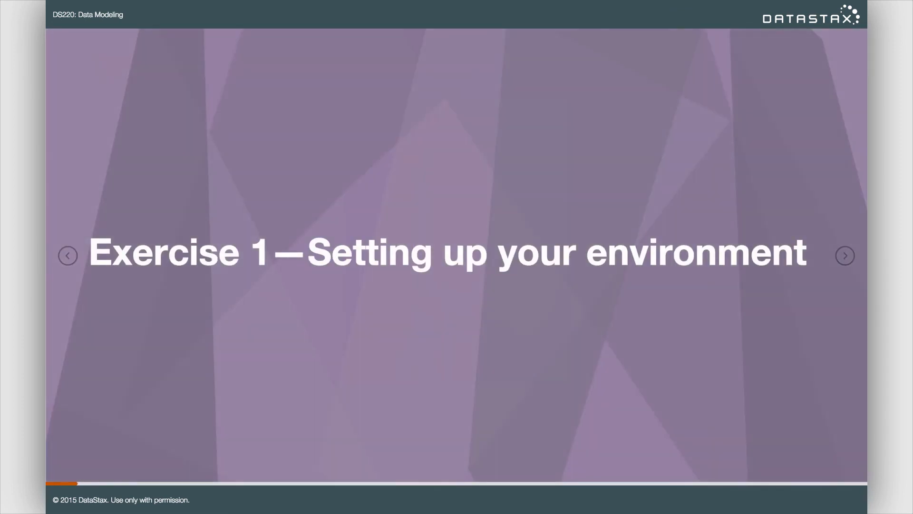